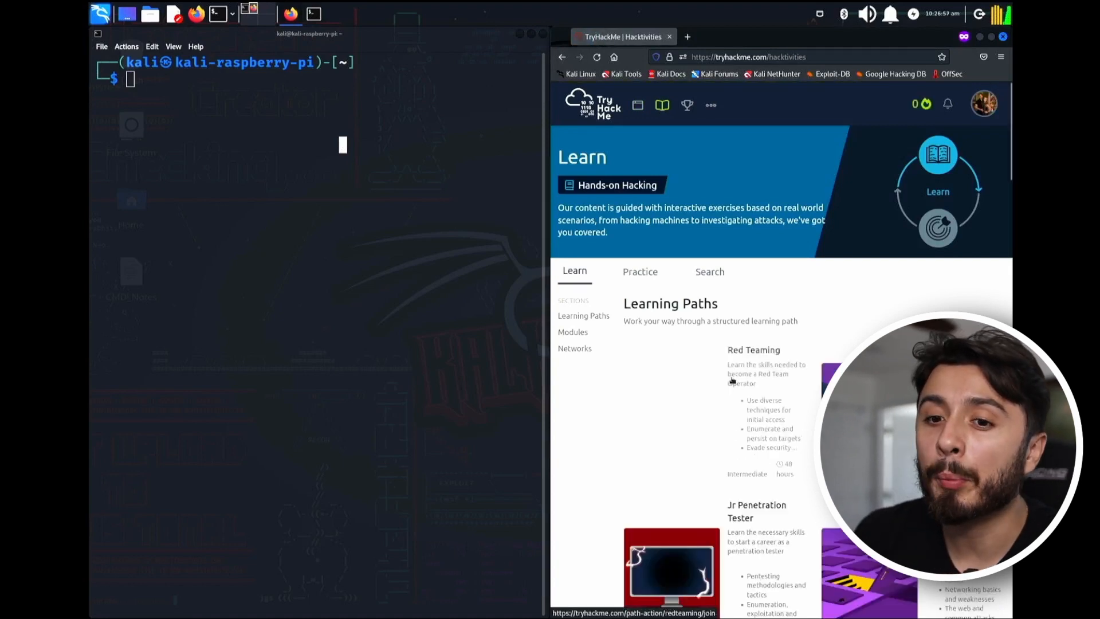
# - Scroll the Linux Fundamentals Part 1 room down to Task 3
pyautogui.scroll(-3)
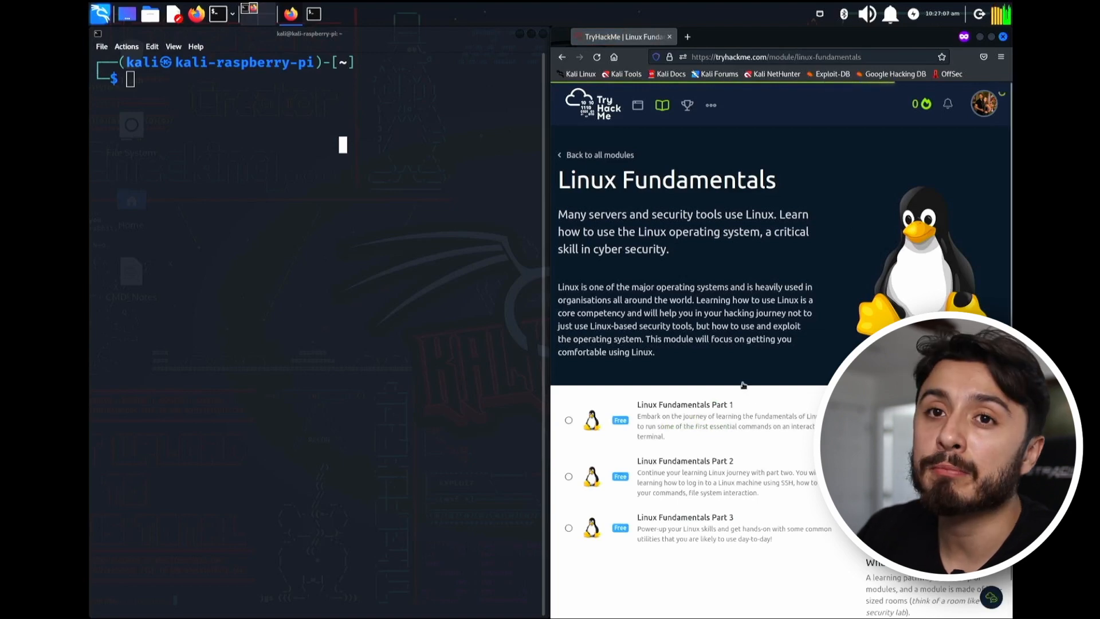
pyautogui.scroll(-3)
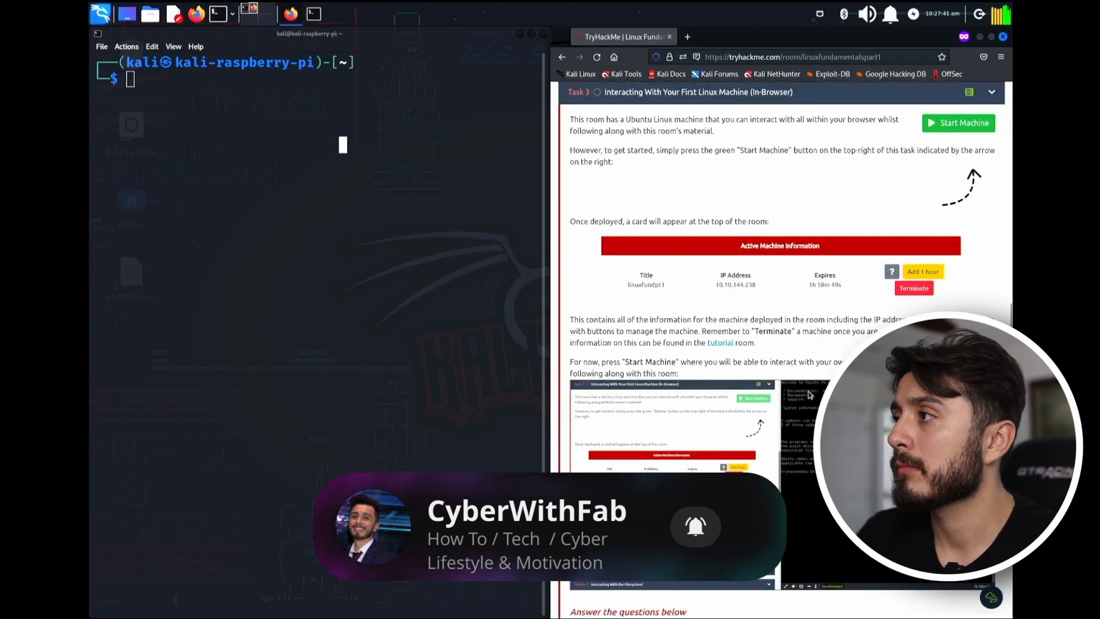
# - Copy the machine IP, ping 10.10.15.14, check interfaces with ifconfig and clear the terminal
pyautogui.click(958, 123)
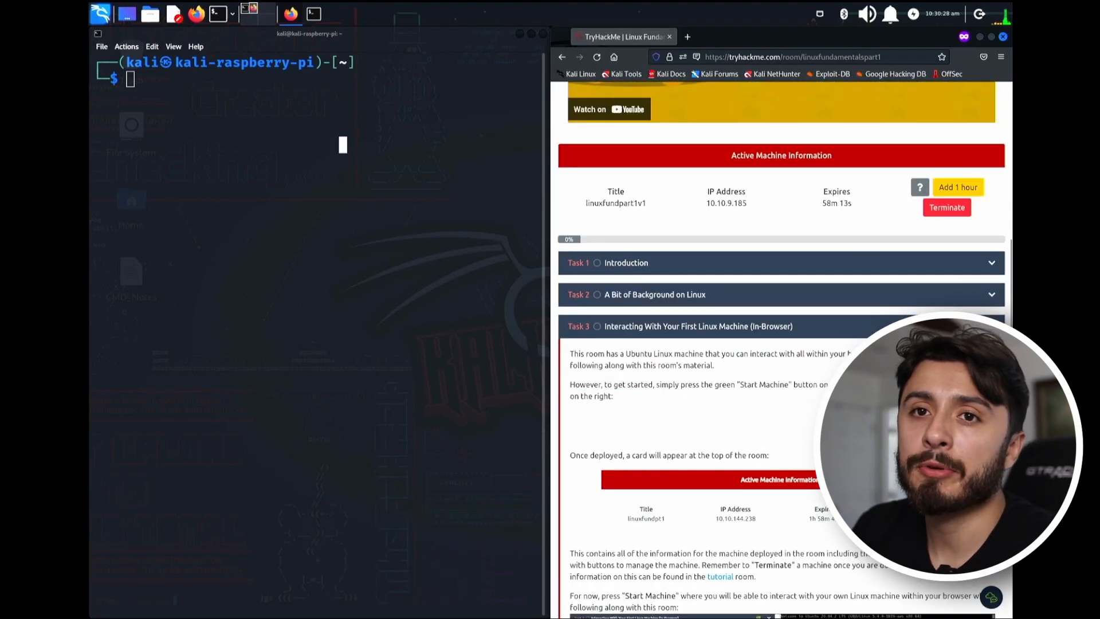
pyautogui.doubleClick(721, 203)
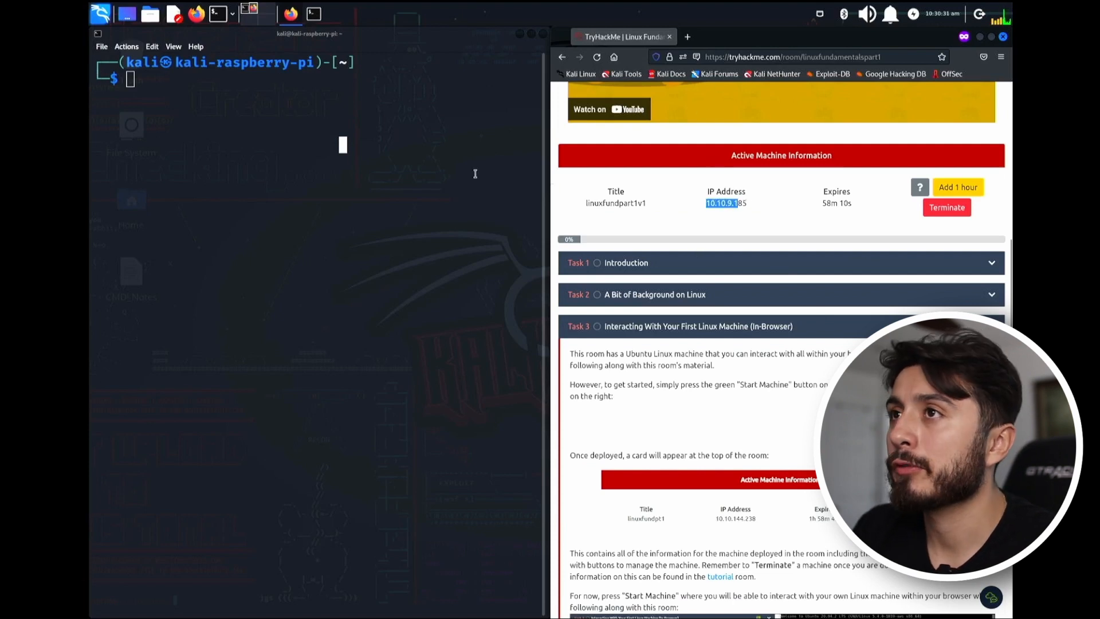
pyautogui.write('ping 10.10.15.14')
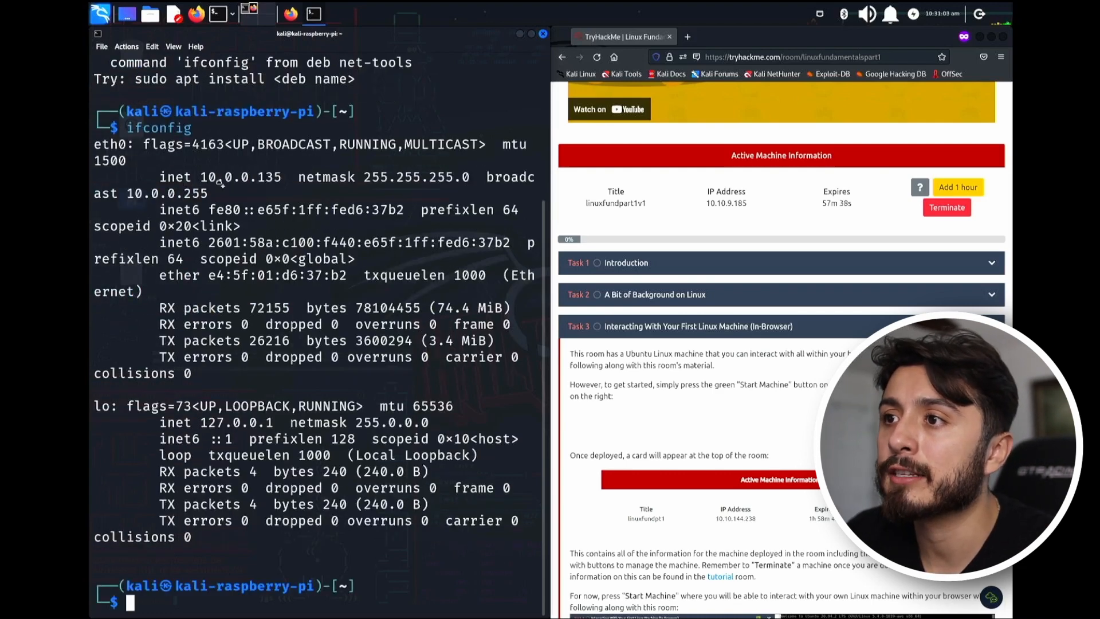
pyautogui.write('10.0.')
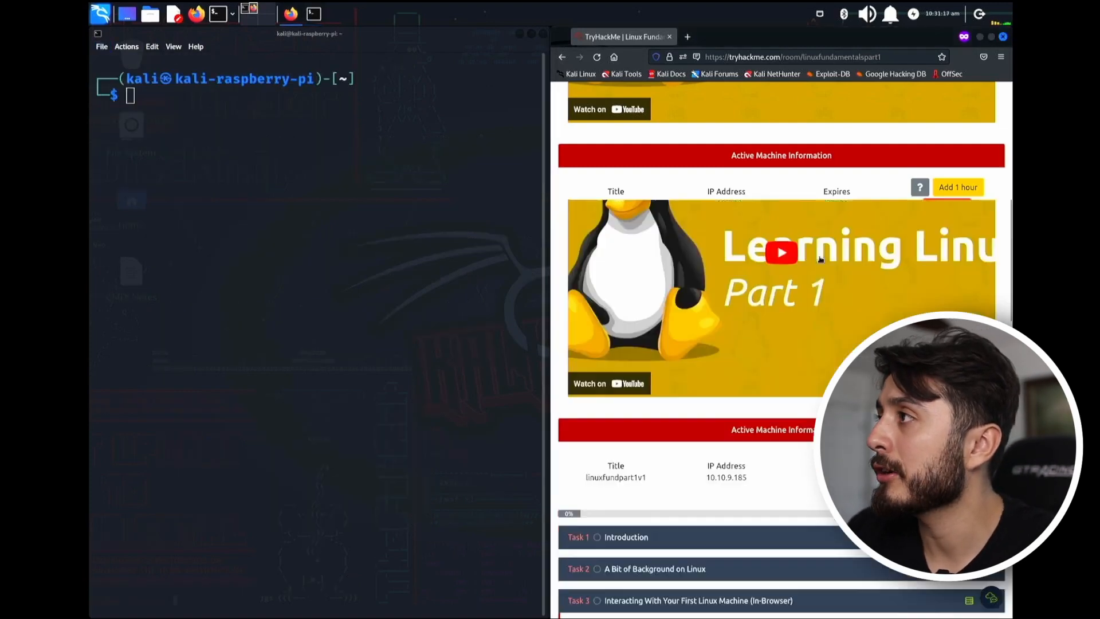
# - On the Access page choose VPN server EU-Regular-1 and download the OpenVPN configuration file
pyautogui.click(983, 103)
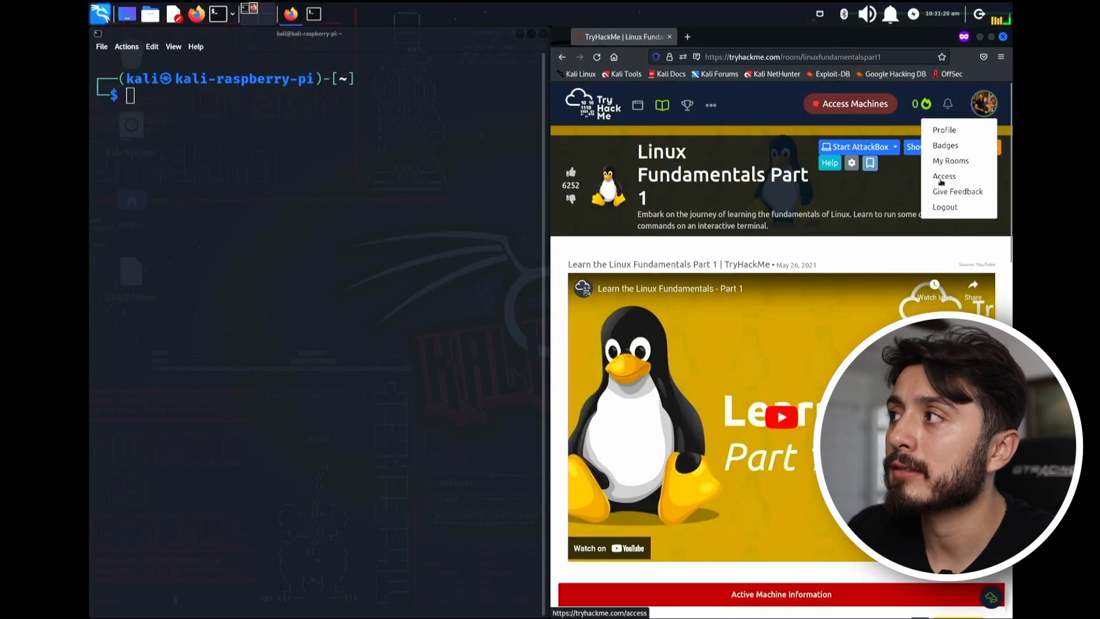
pyautogui.click(944, 175)
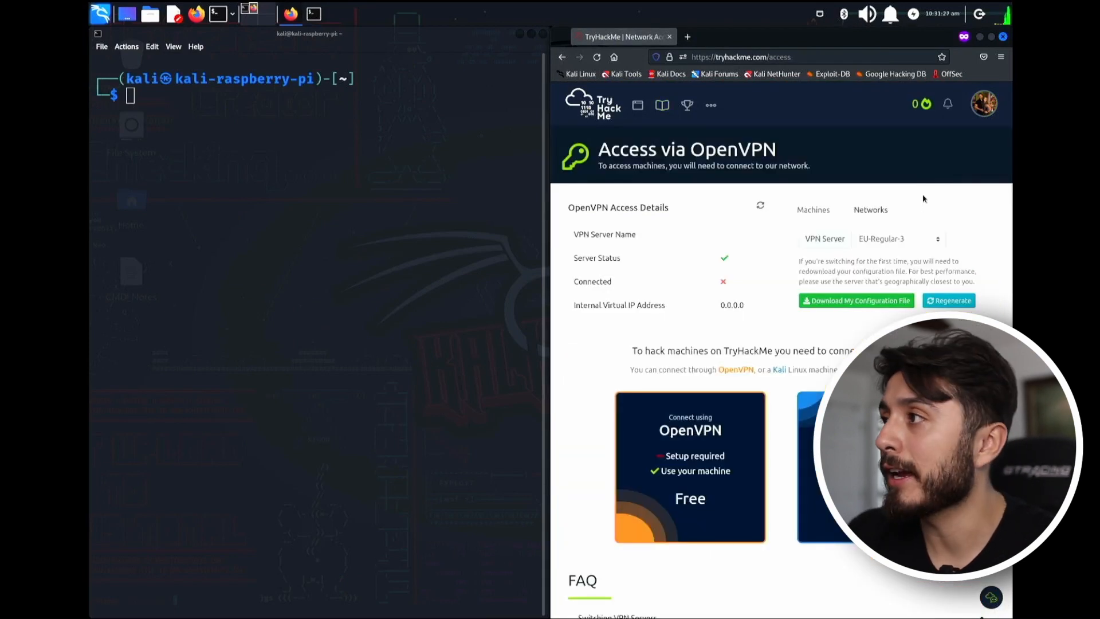
pyautogui.click(899, 238)
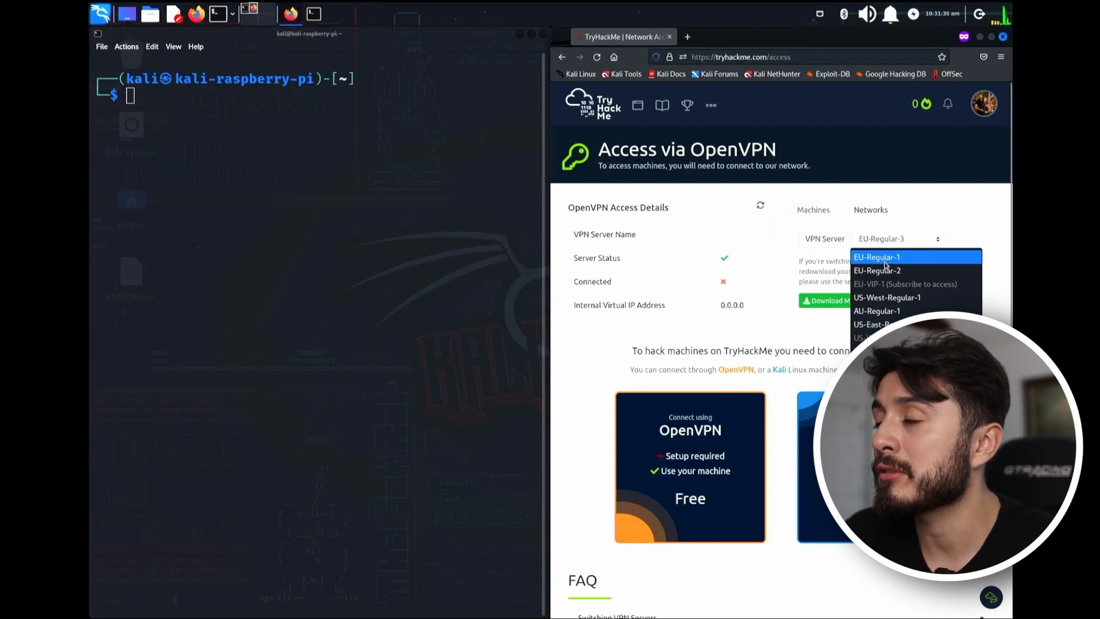
pyautogui.click(878, 271)
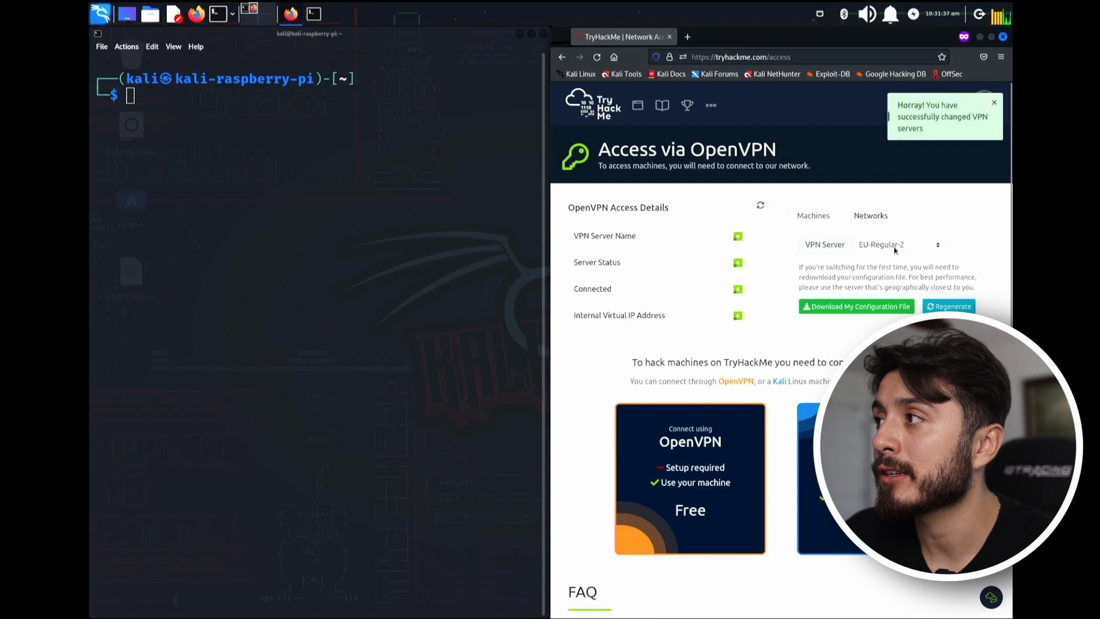
pyautogui.click(856, 306)
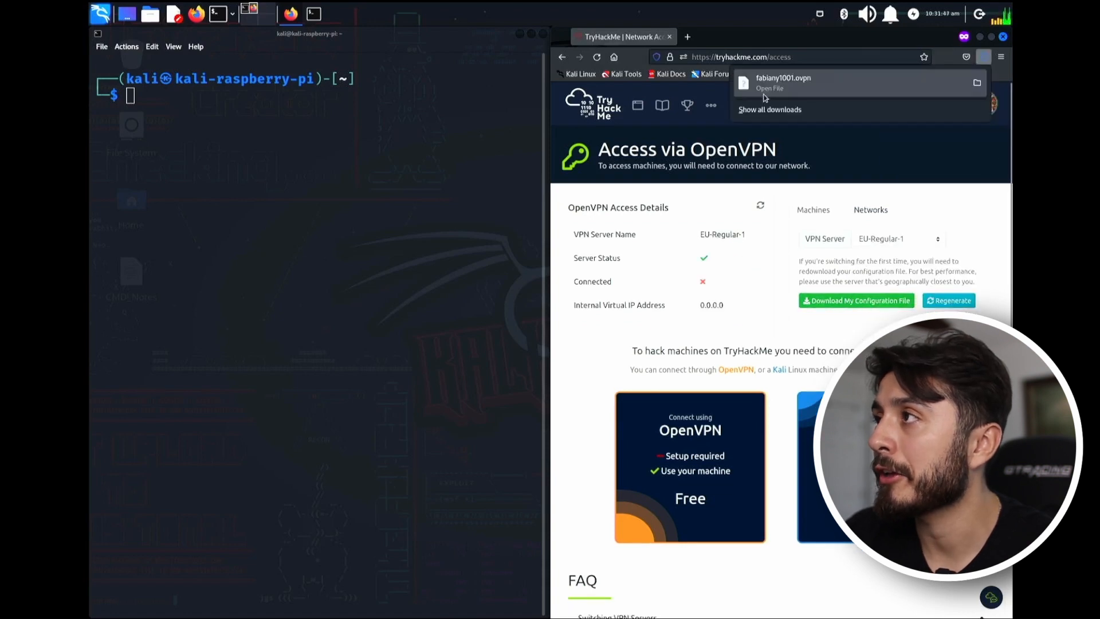
pyautogui.click(327, 179)
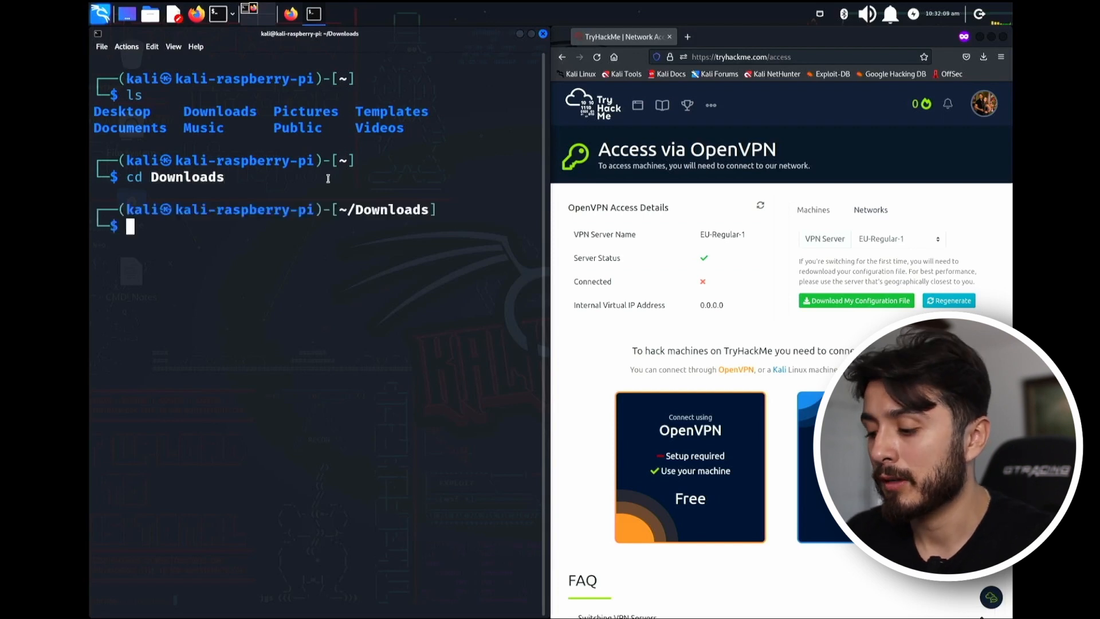
pyautogui.write('ls')
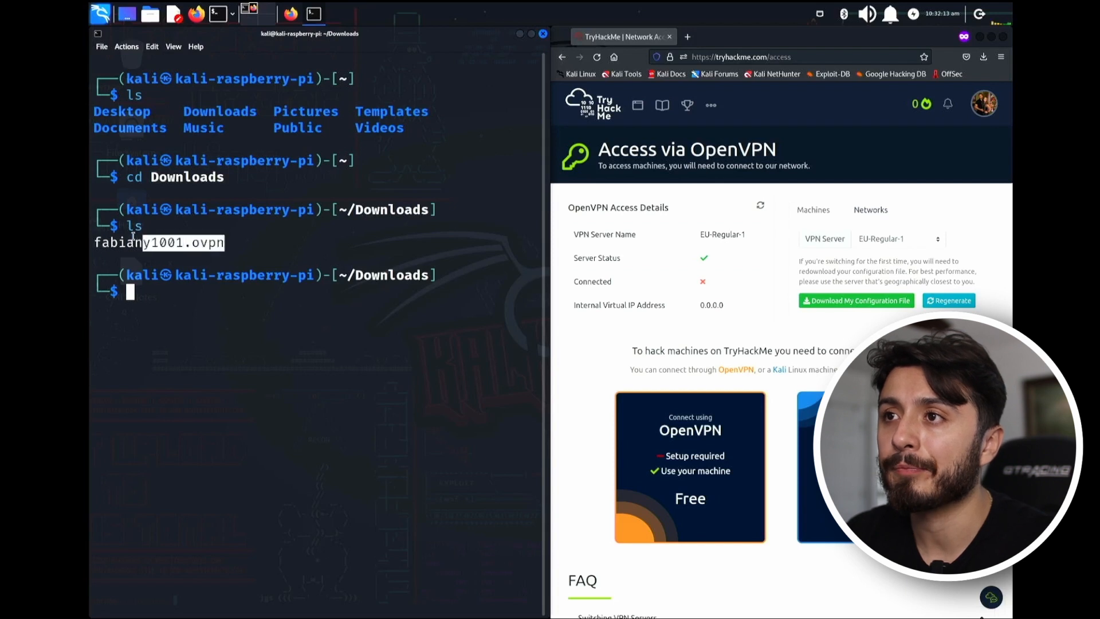
pyautogui.write('sudo rm fabianymorales.c.ovpn')
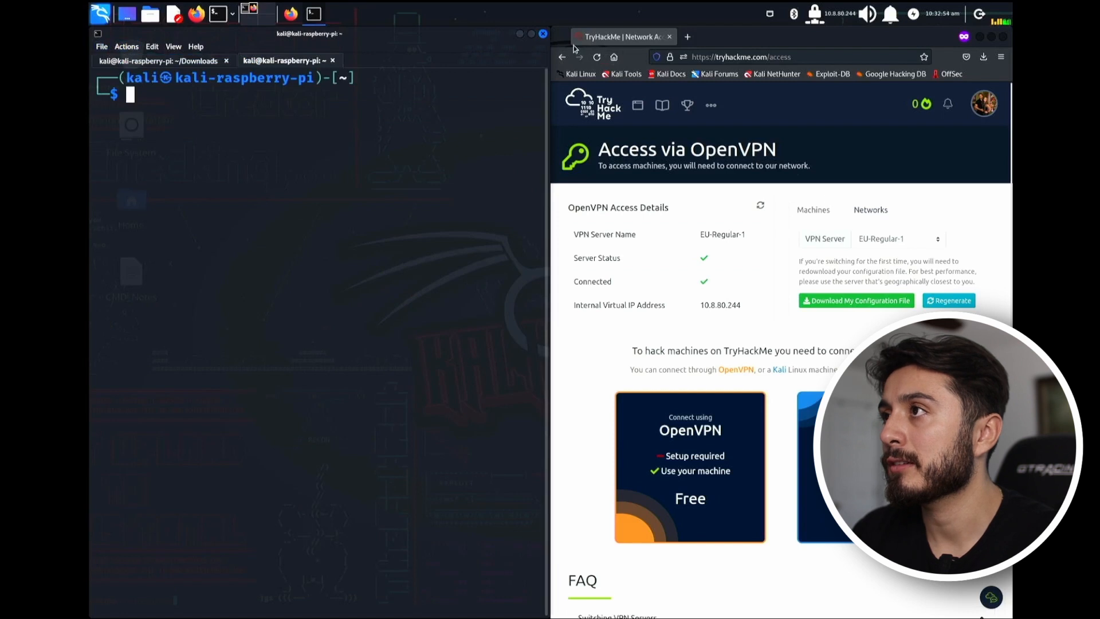
# - Return to the Linux Fundamentals Part 1 room and start a fresh machine, pinging 10.10.15.14
pyautogui.click(560, 58)
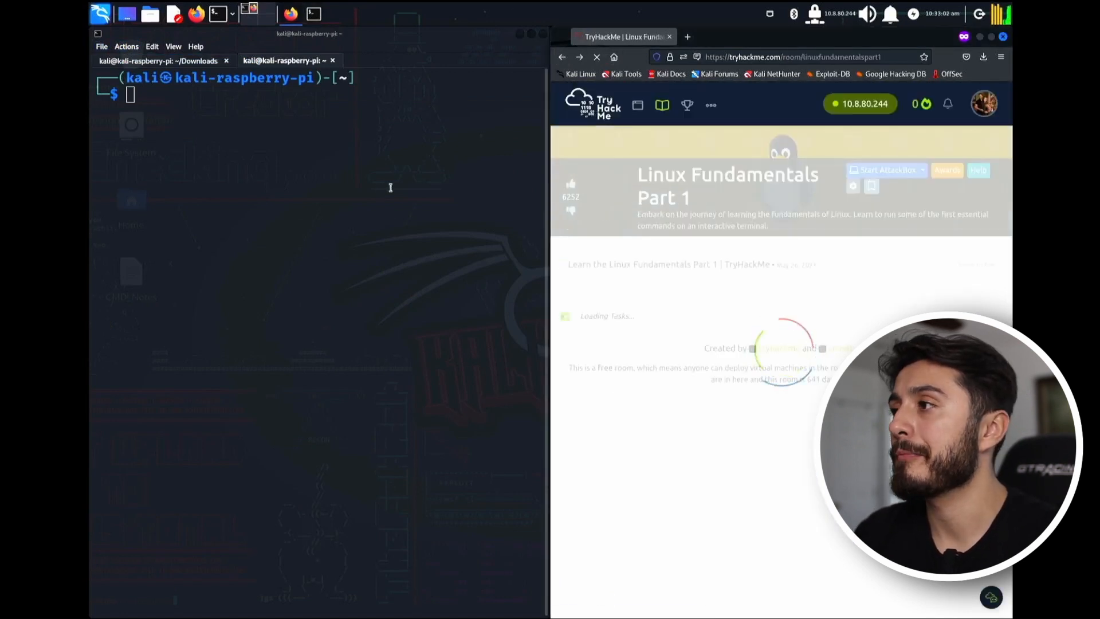
pyautogui.write('ping 10.10.15.14')
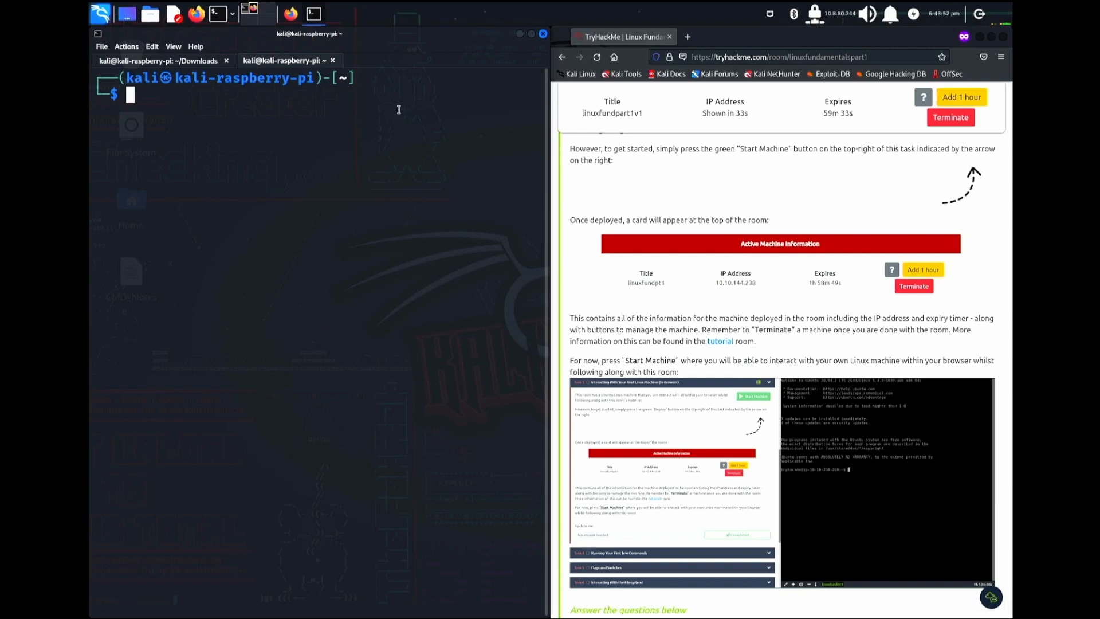
pyautogui.moveTo(390, 107)
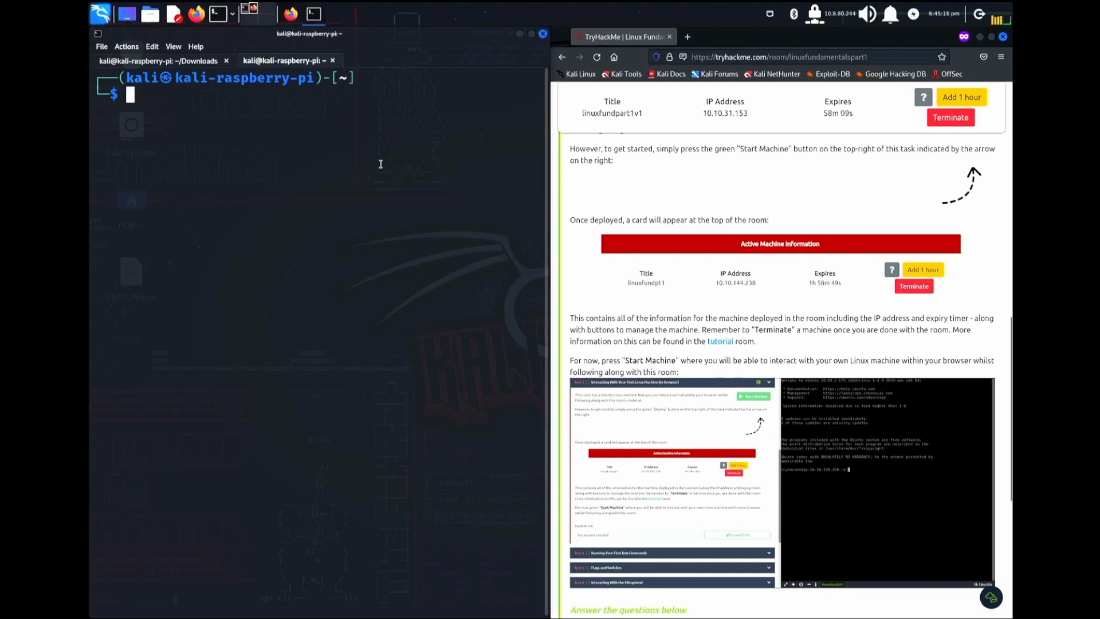
pyautogui.write('ping 10.10.178.238')
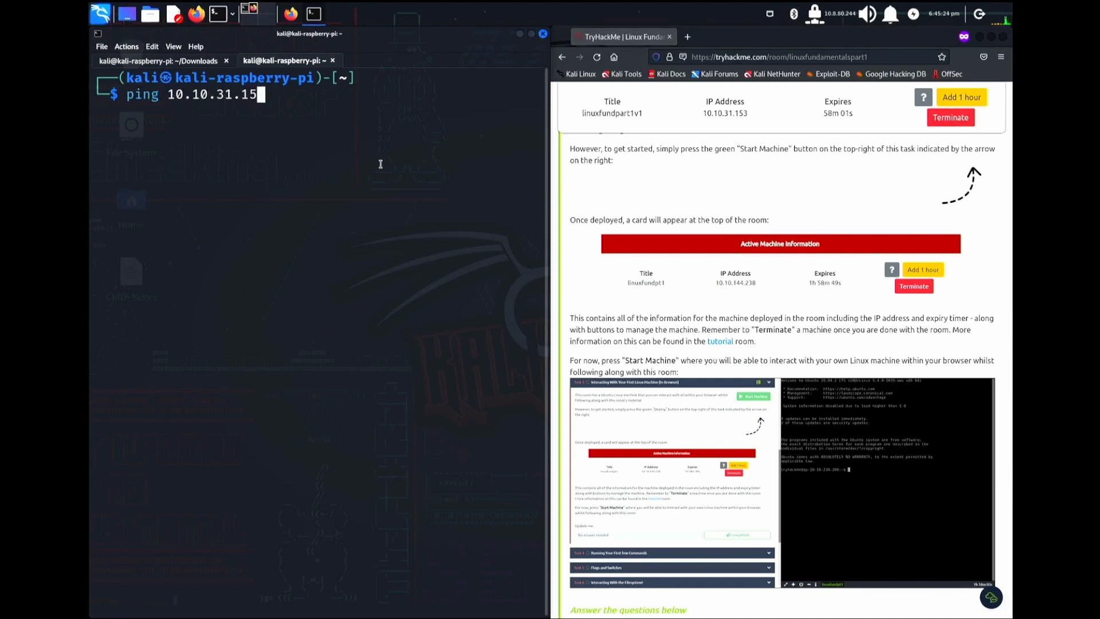
pyautogui.write('3')
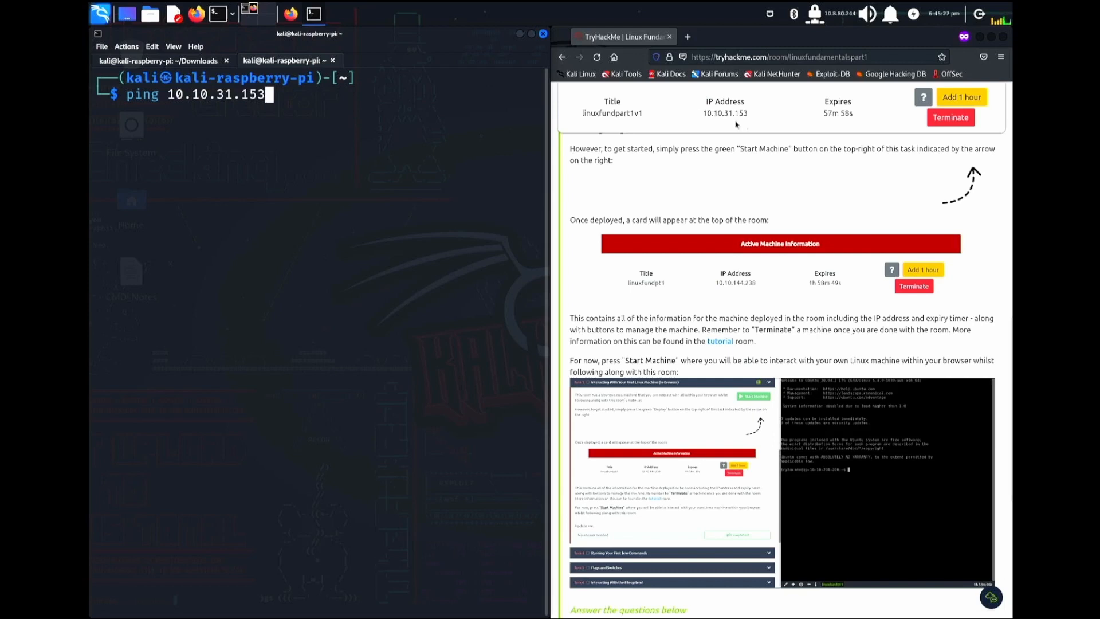
pyautogui.moveTo(727, 167)
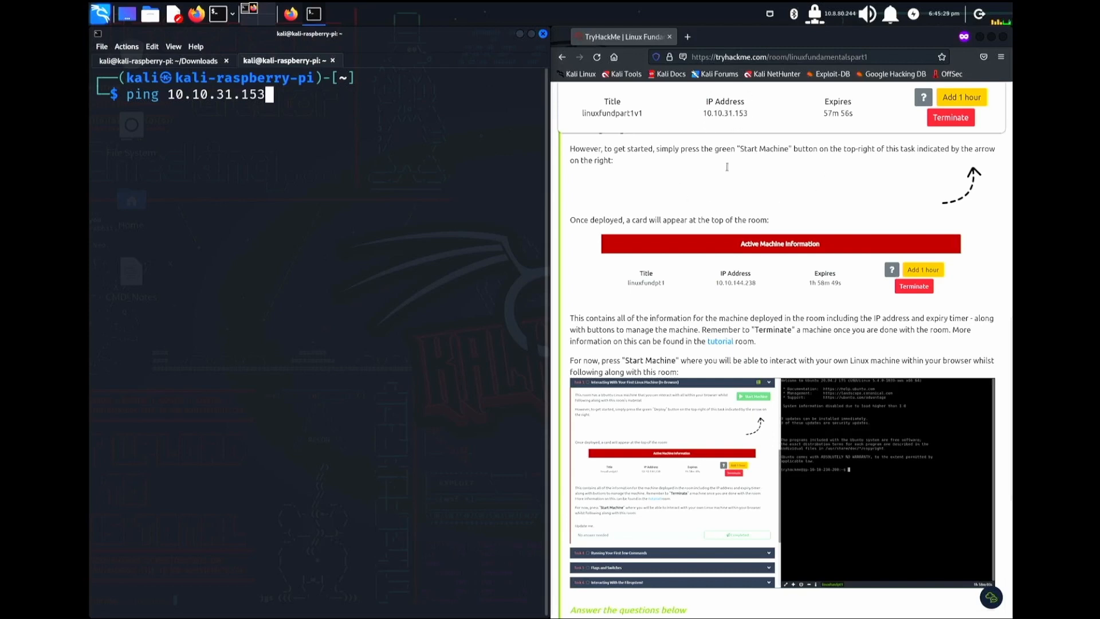
pyautogui.moveTo(237, 127)
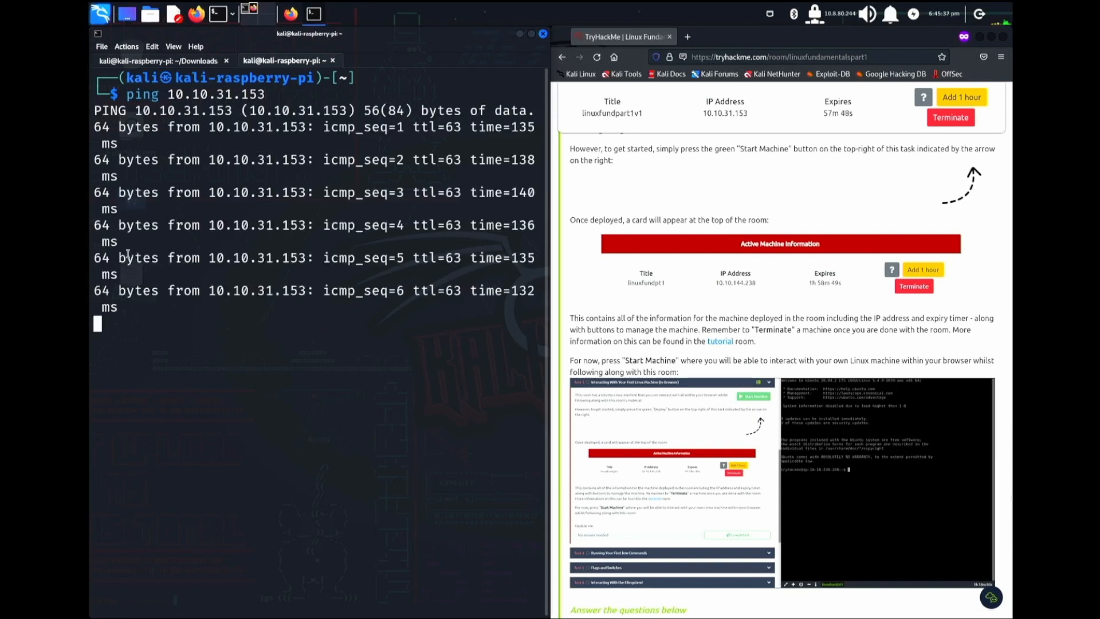
pyautogui.press('ctrl+c')
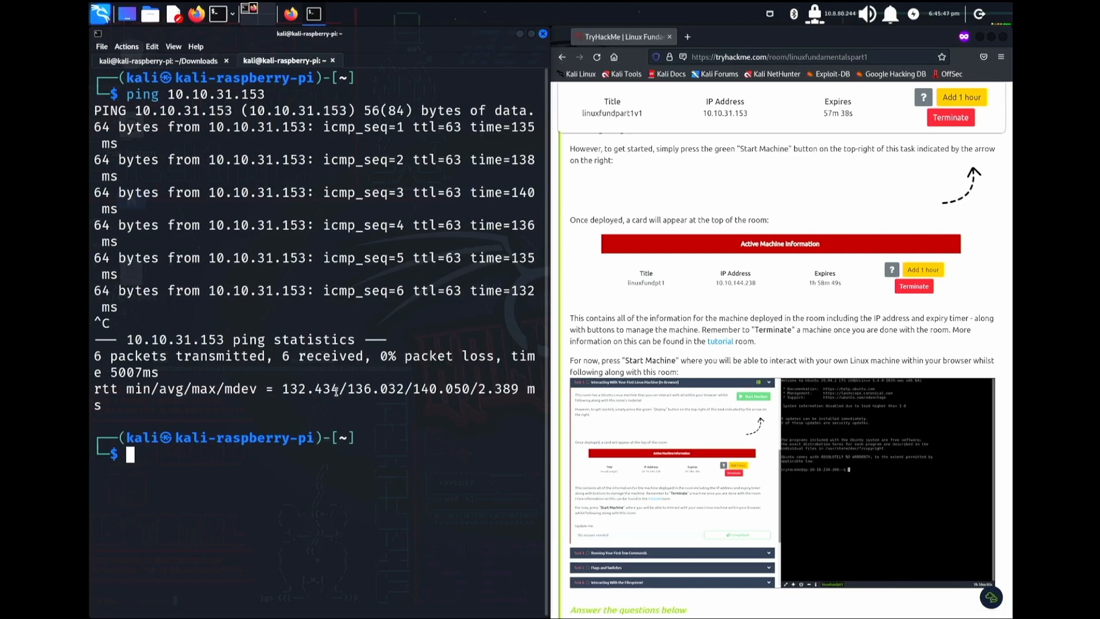
pyautogui.write('ssh tryhackme@10.10.178.238')
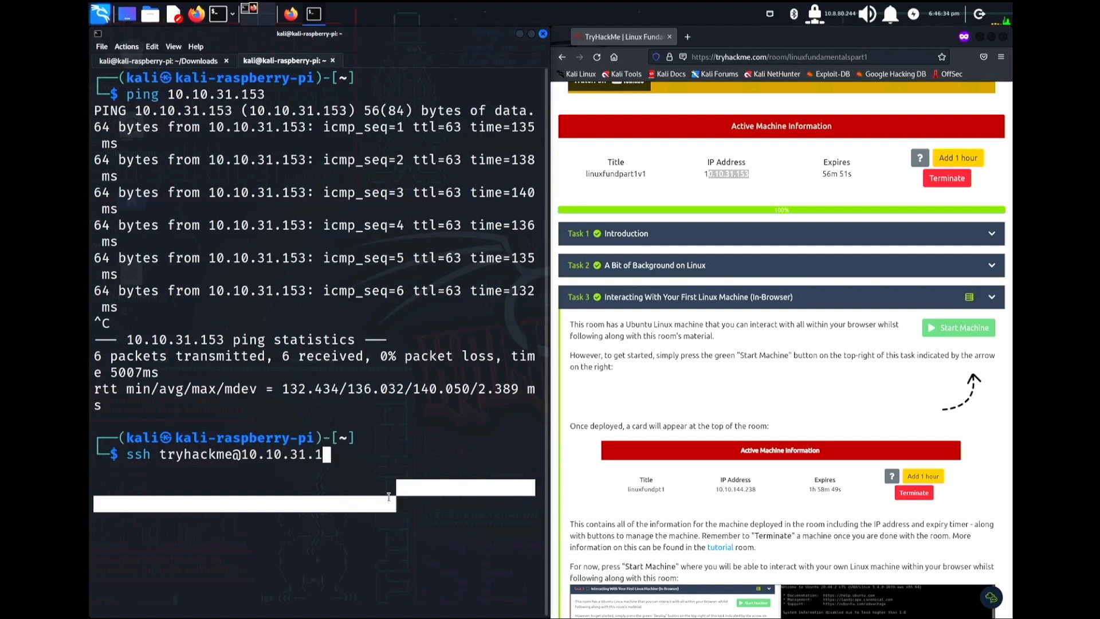
# - Accept the SSH host key with yes, log in and run whoami remotely as tryhackme
pyautogui.write('53')
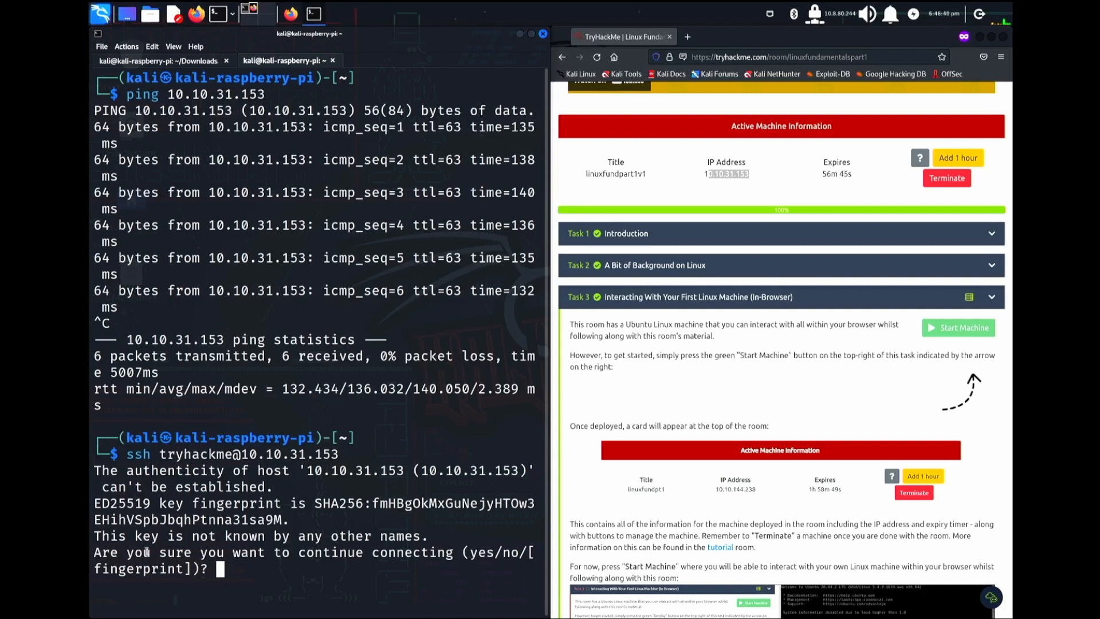
pyautogui.write('yes')
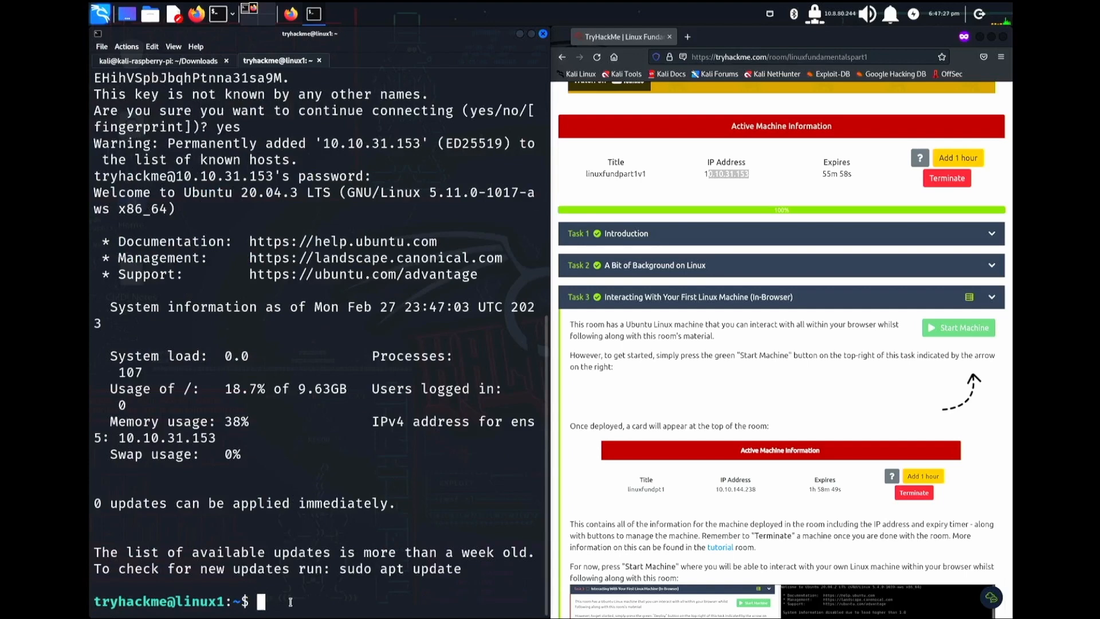
pyautogui.write('whoami')
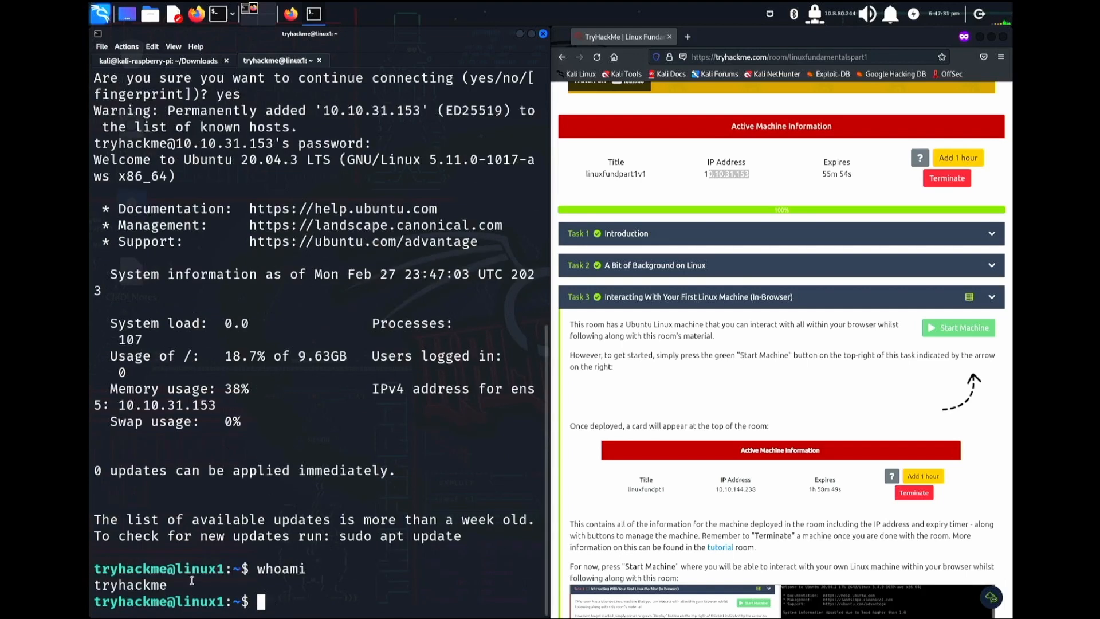
# - Exit the SSH session and run whoami locally to confirm user kali
pyautogui.write('exit')
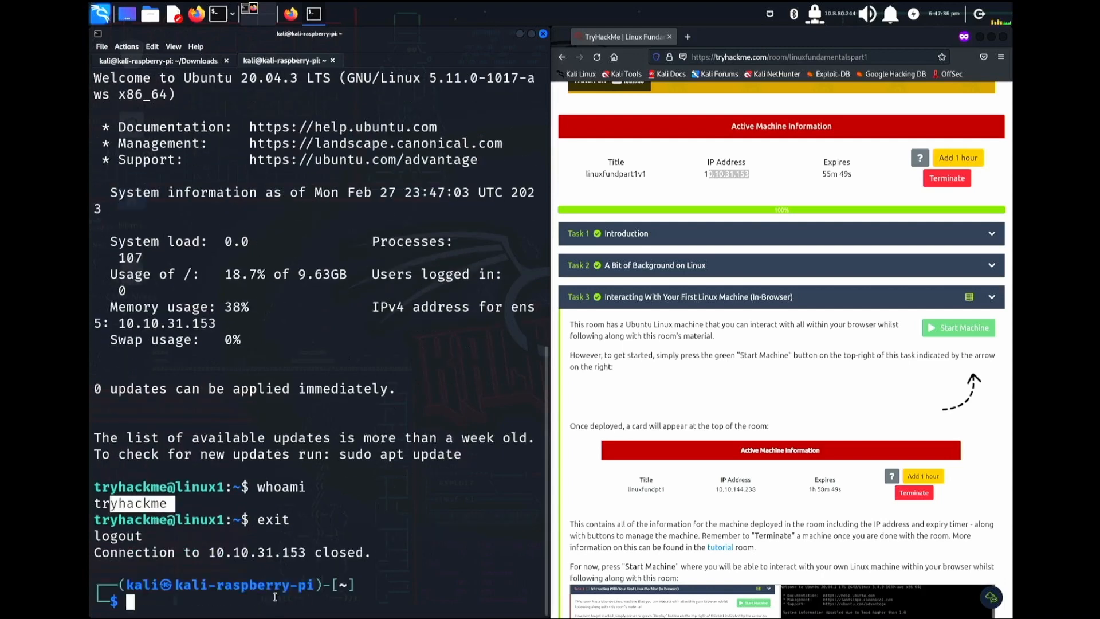
pyautogui.write('whoami')
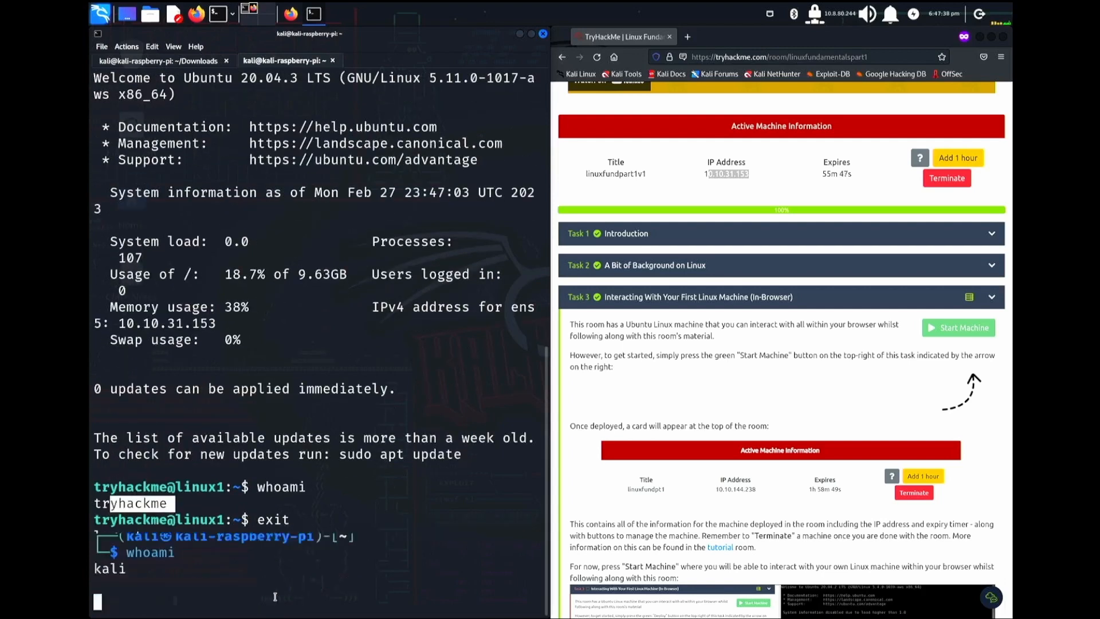
pyautogui.press('Return')
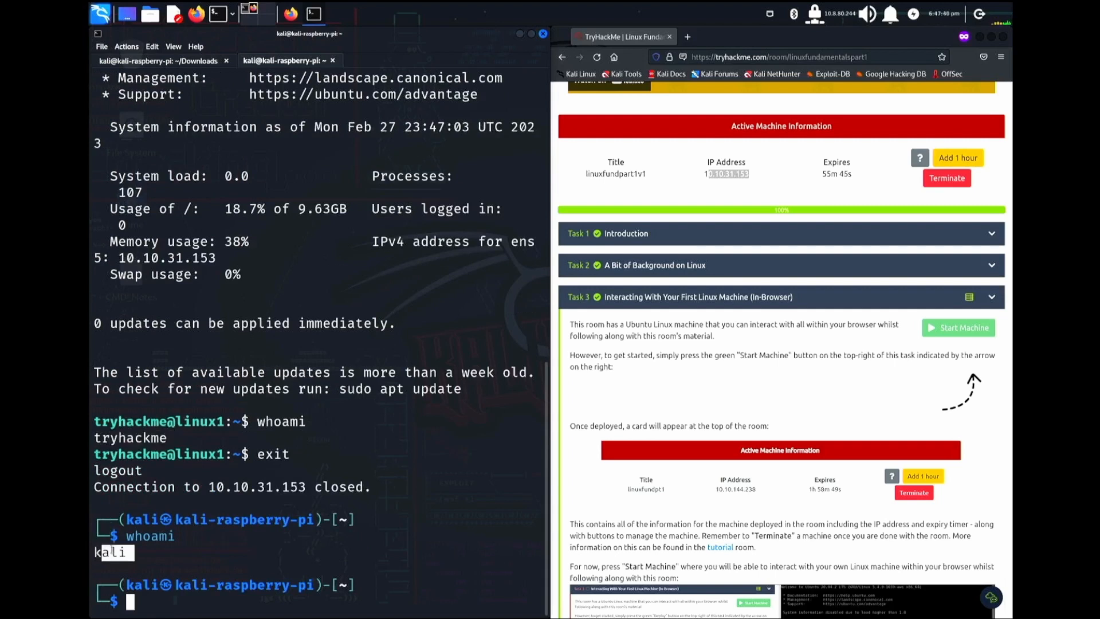
pyautogui.moveTo(330, 426)
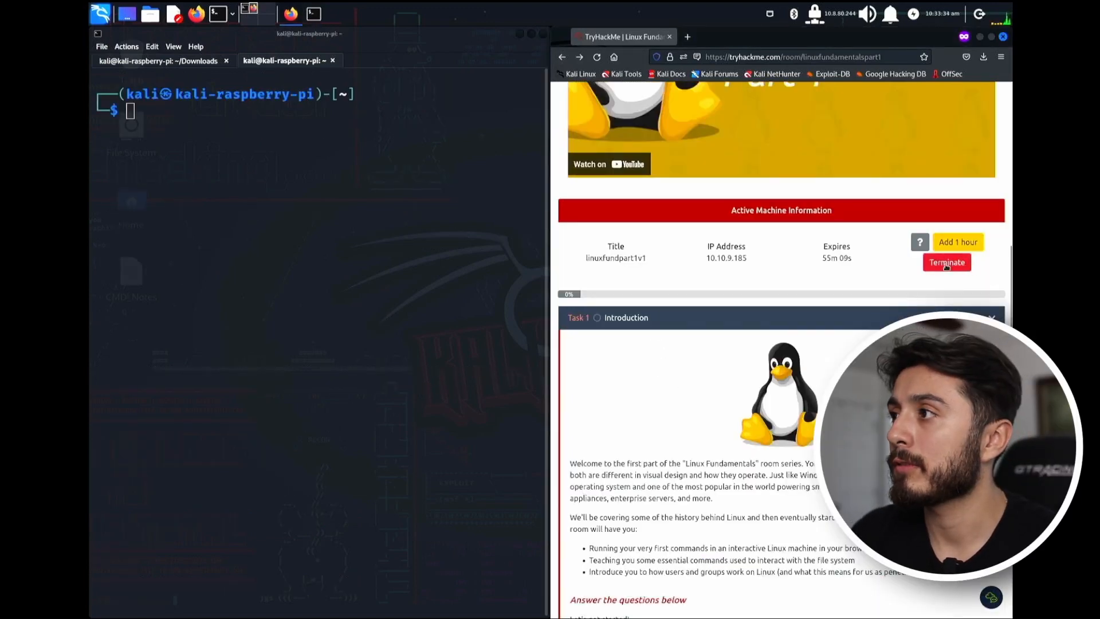
# - Terminate the deployed machine, stop OpenVPN and restart it with sudo openvpn fabiany1001.ovpn
pyautogui.click(946, 261)
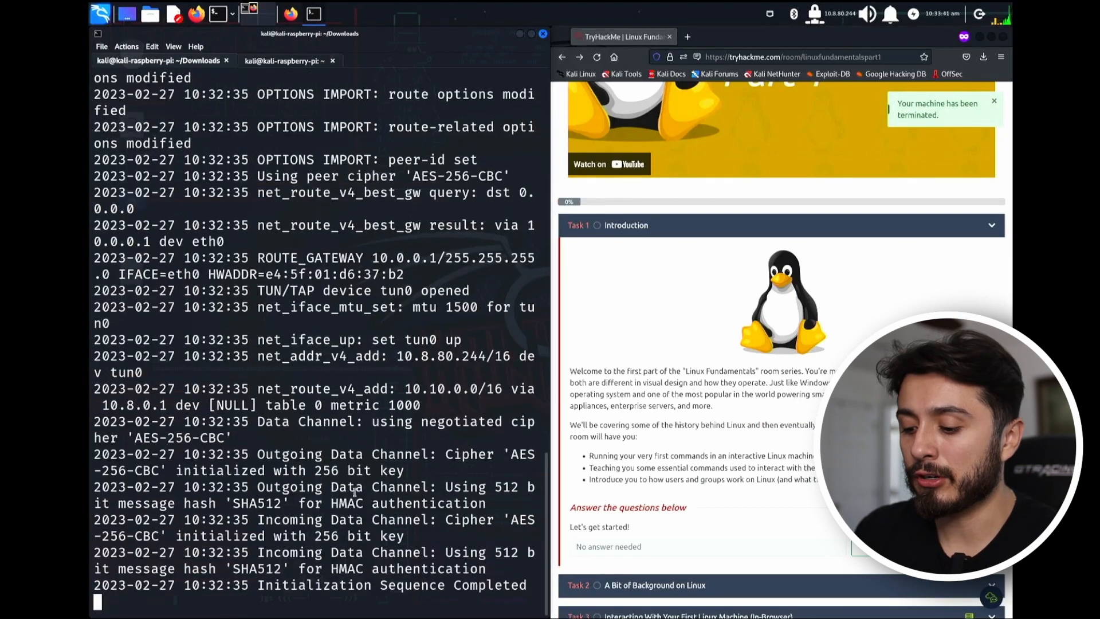
pyautogui.press('ctrl+c')
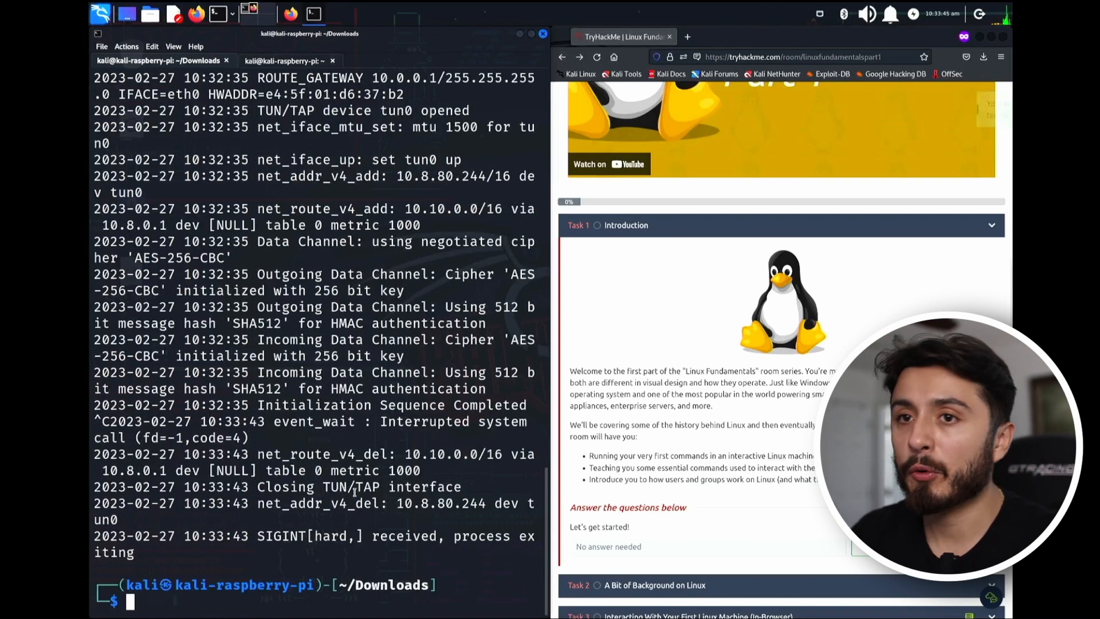
pyautogui.write('sudo openvpn fabiany1001.ovpn')
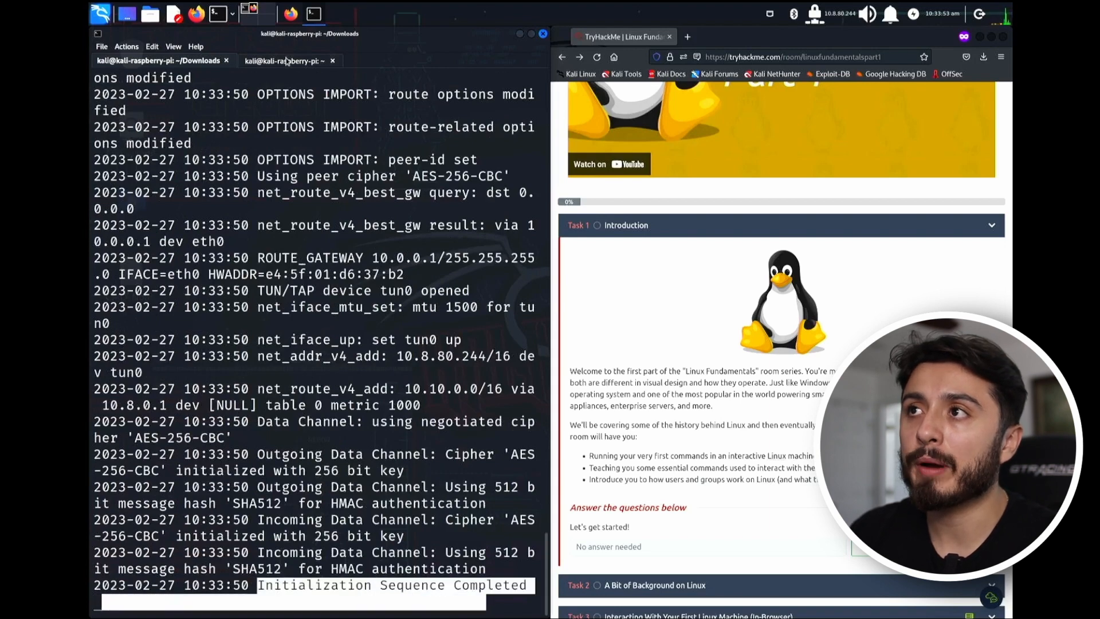
pyautogui.write('ifcofnig')
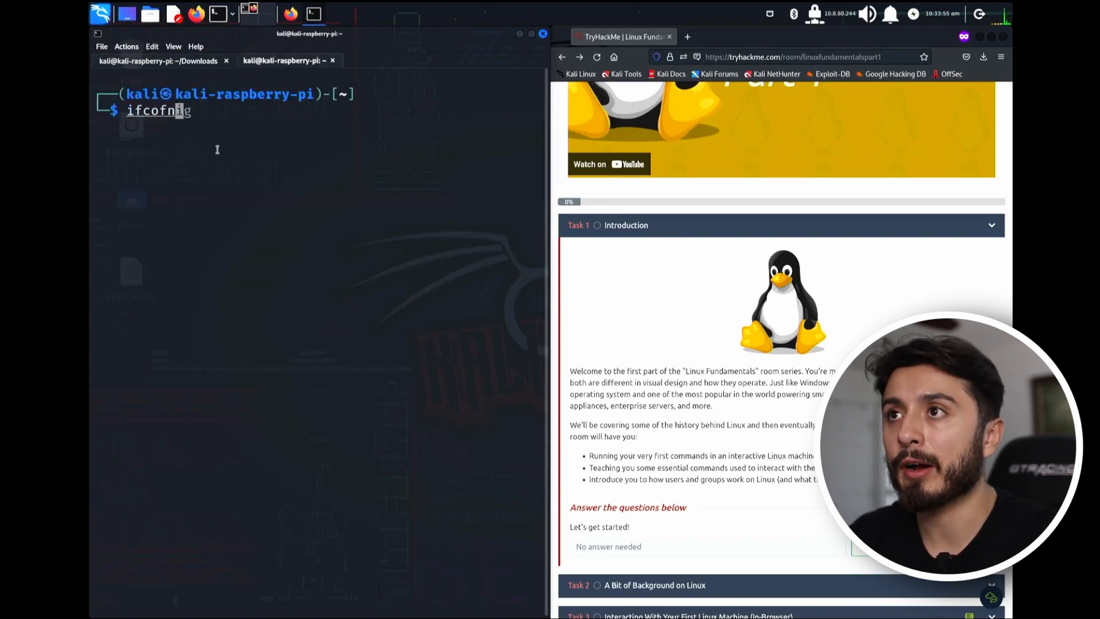
# - Run ifconfig to see tun0 at 10.8.80.244, stop the VPN, then rerun ifconfig showing only eth0 and lo
pyautogui.write('ifconfig')
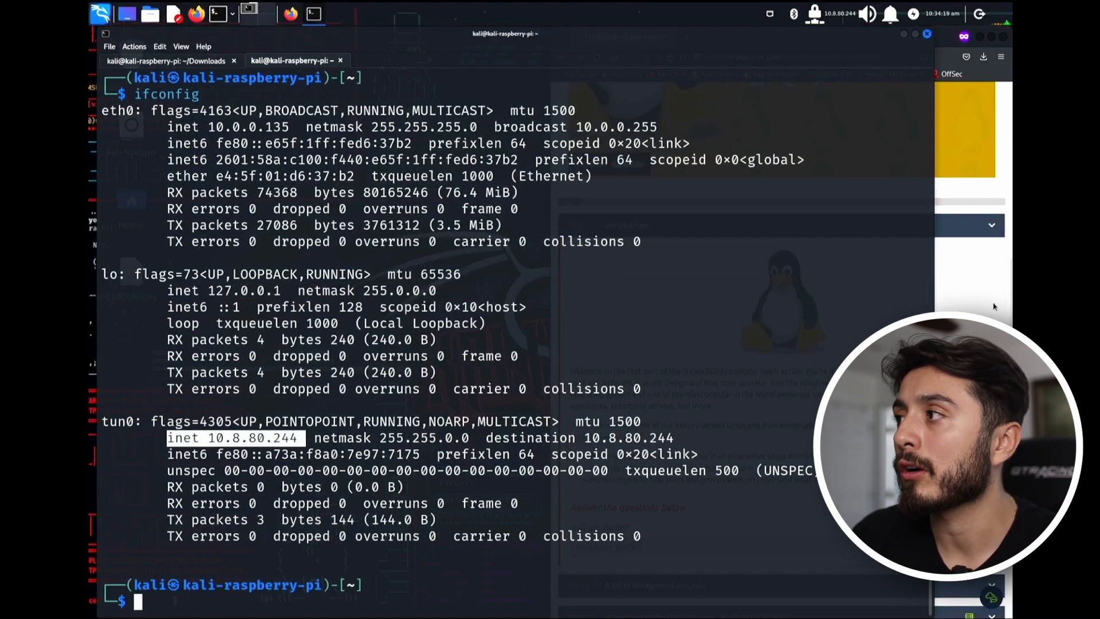
pyautogui.click(290, 14)
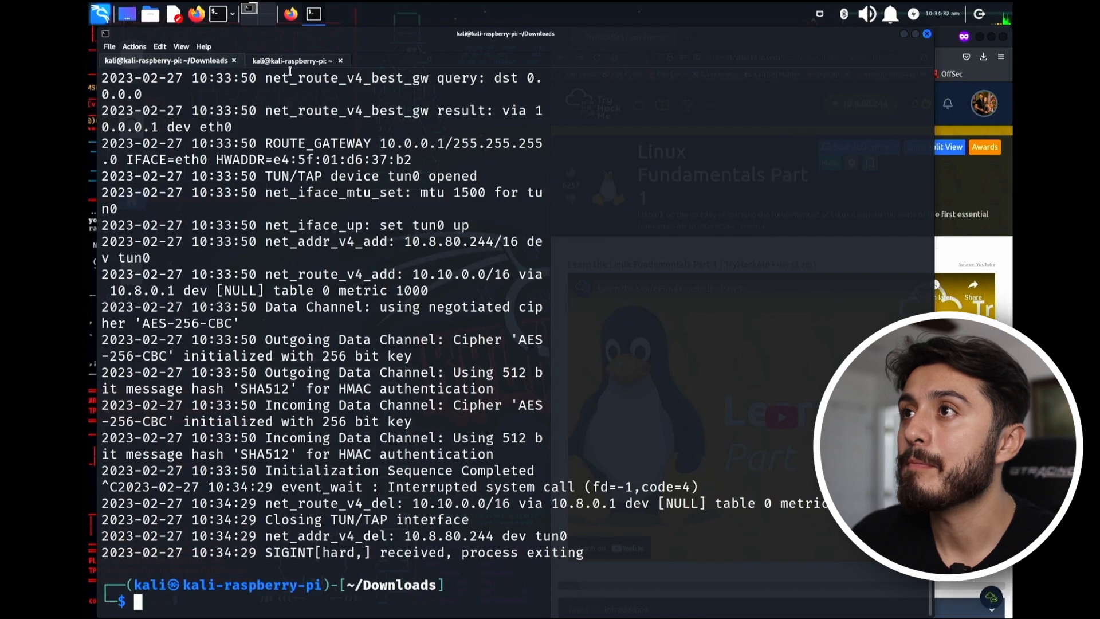
pyautogui.write('ifconfig')
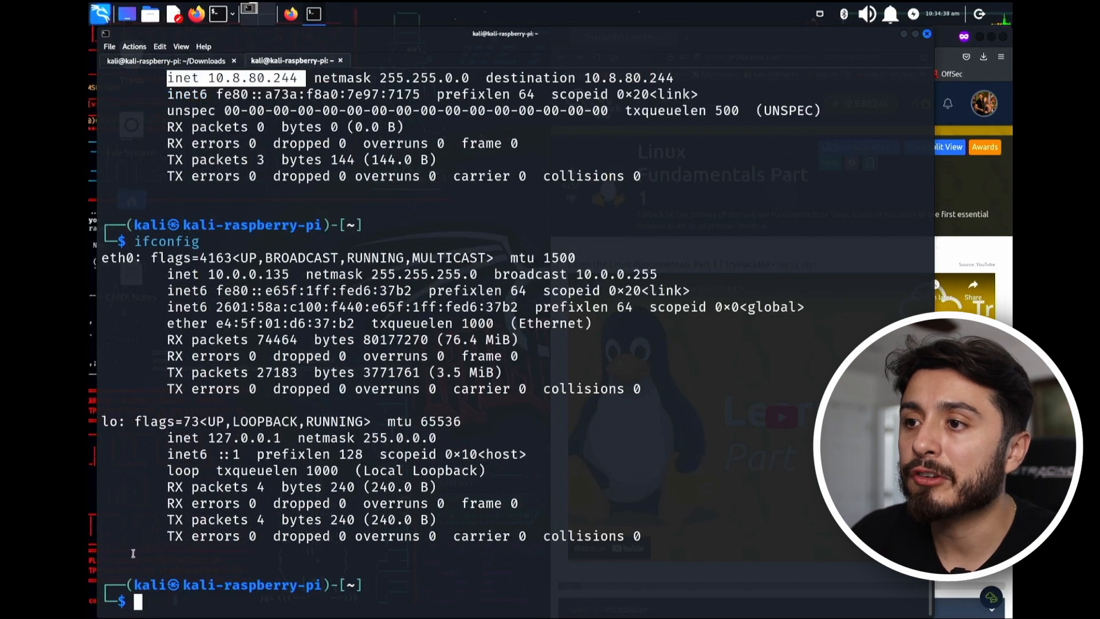
pyautogui.moveTo(148, 549)
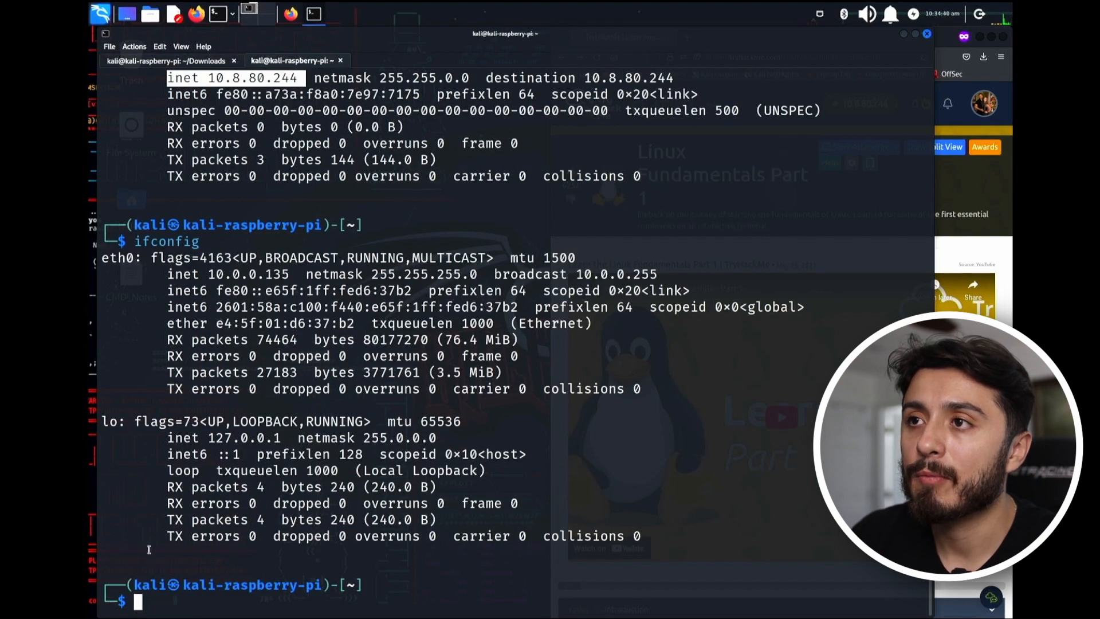